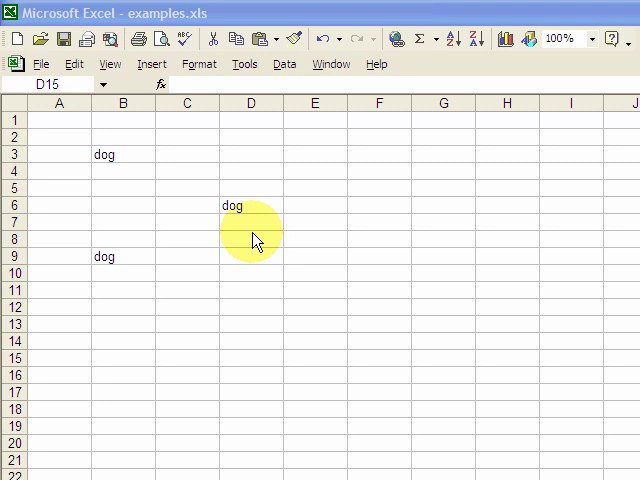
mouse_move(246, 222)
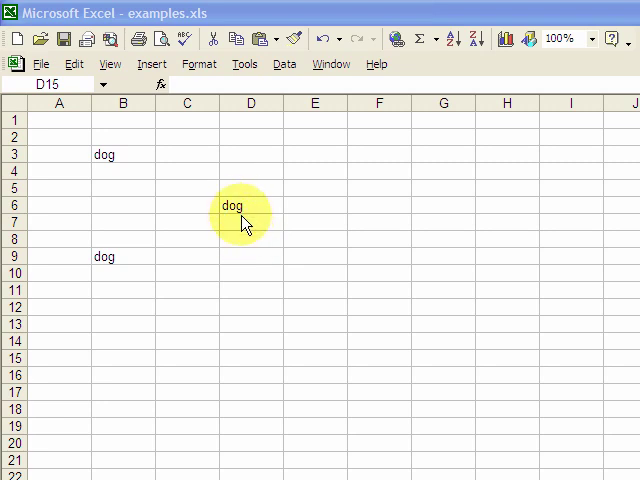
mouse_move(122, 156)
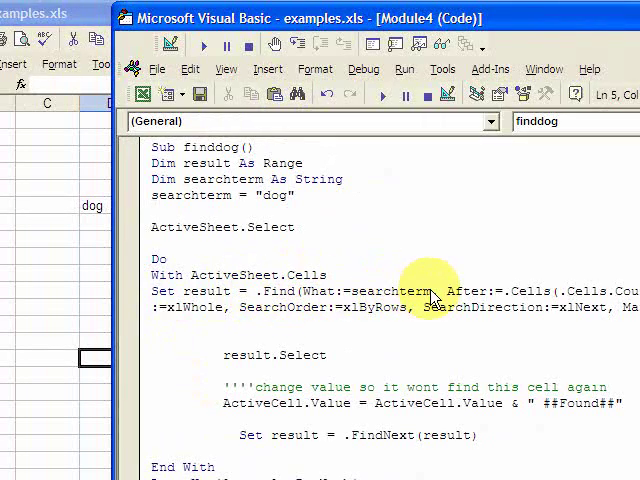
double_click(388, 292)
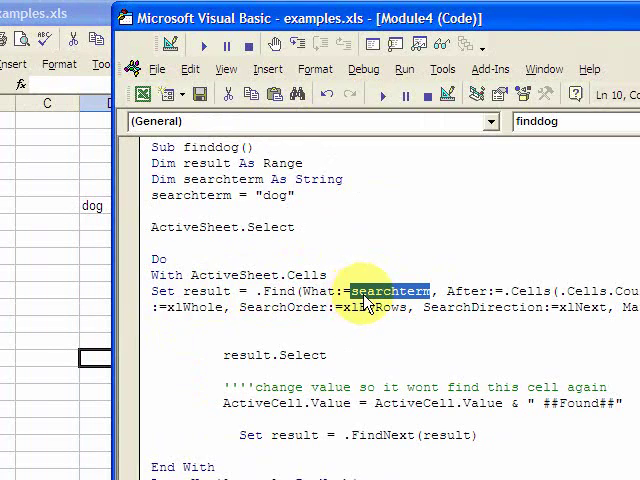
mouse_move(396, 296)
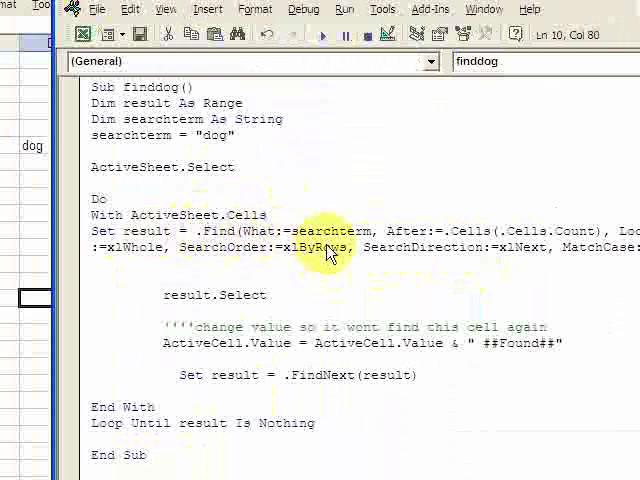
mouse_move(304, 258)
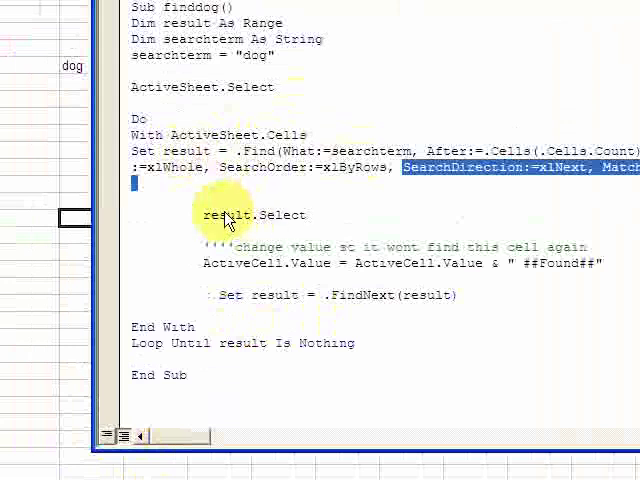
mouse_move(256, 280)
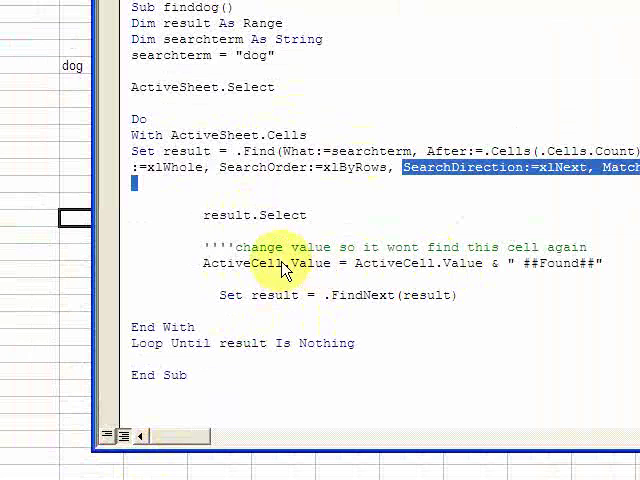
mouse_move(452, 216)
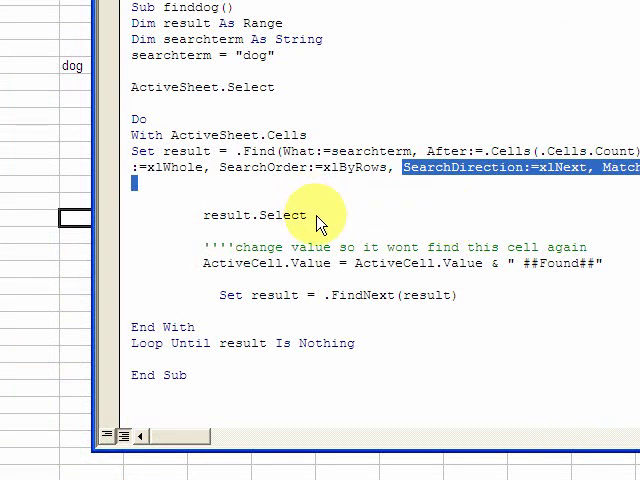
text(resu)
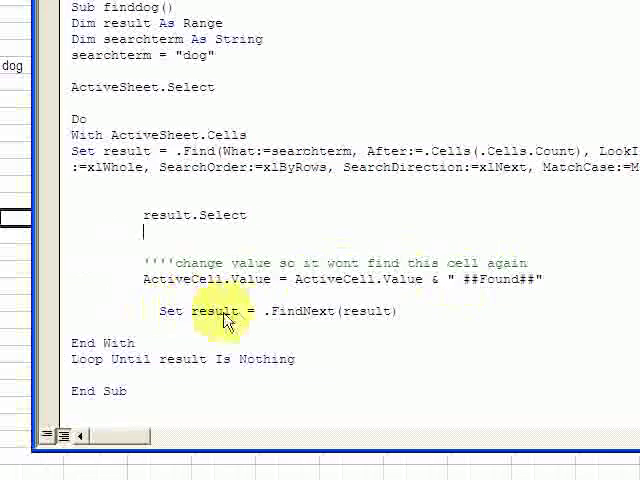
triple_click(276, 312)
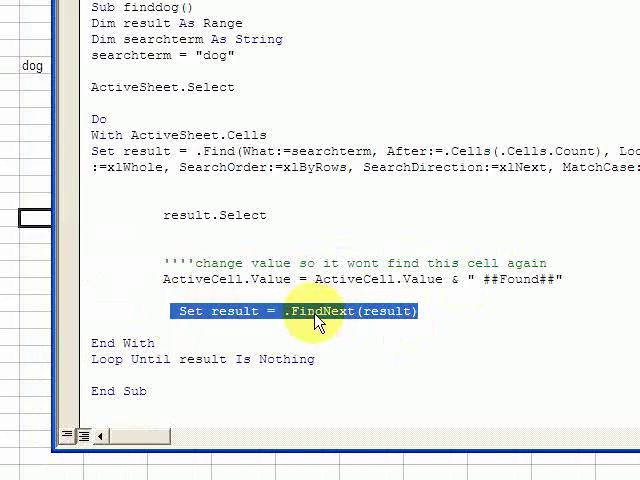
mouse_move(258, 322)
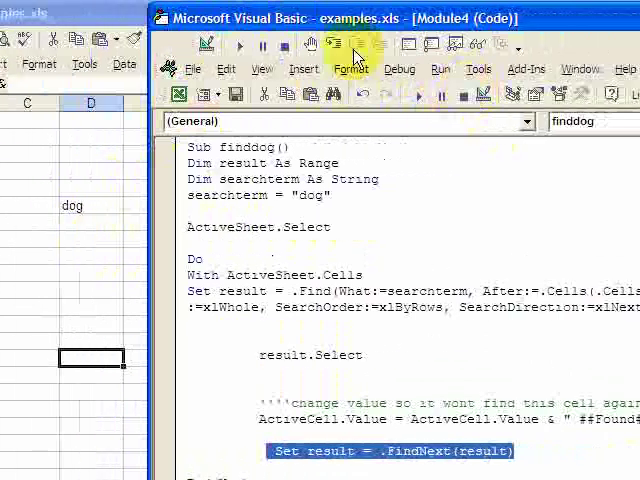
- Step through finddog line by line until the first dog cell B3 is marked ##Found##
click(336, 46)
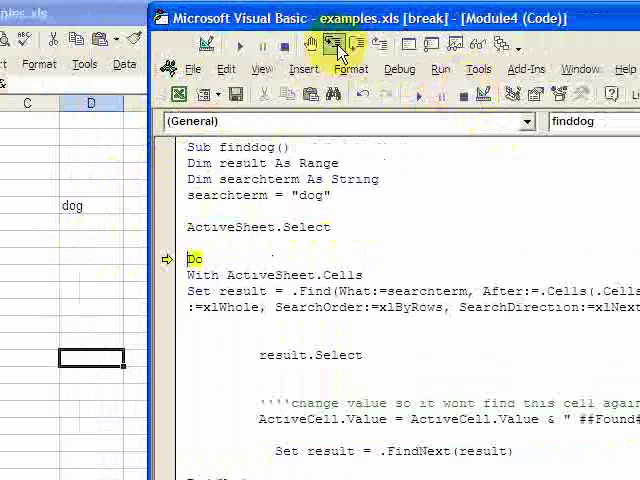
click(332, 48)
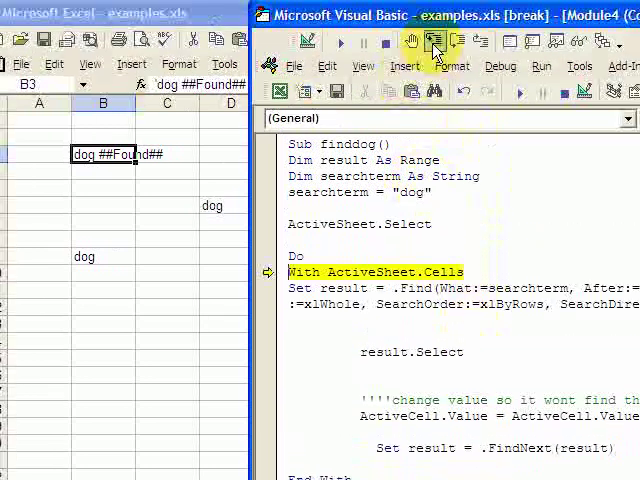
click(428, 44)
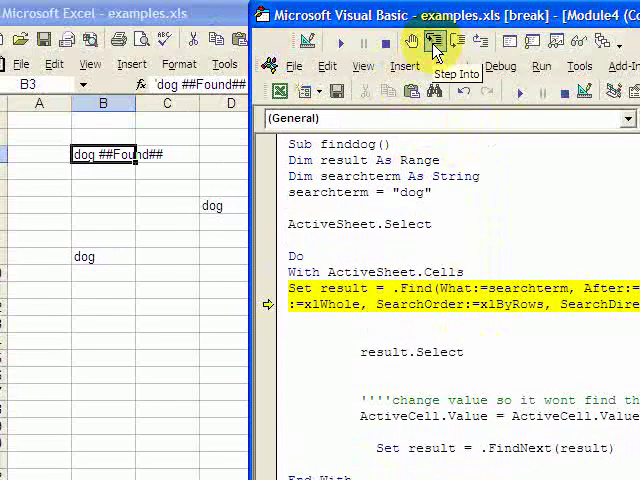
click(420, 40)
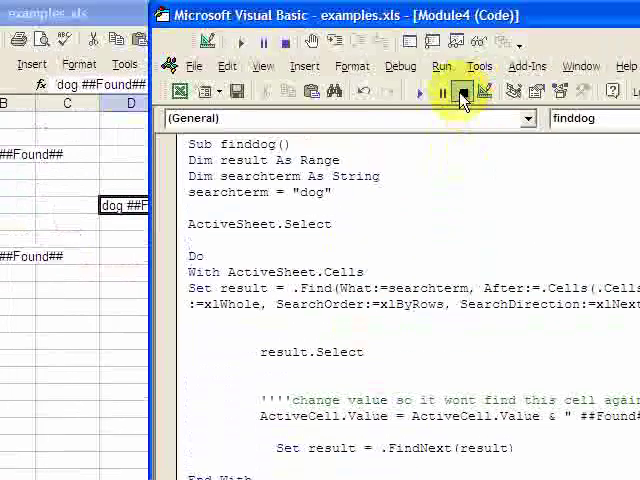
mouse_move(460, 94)
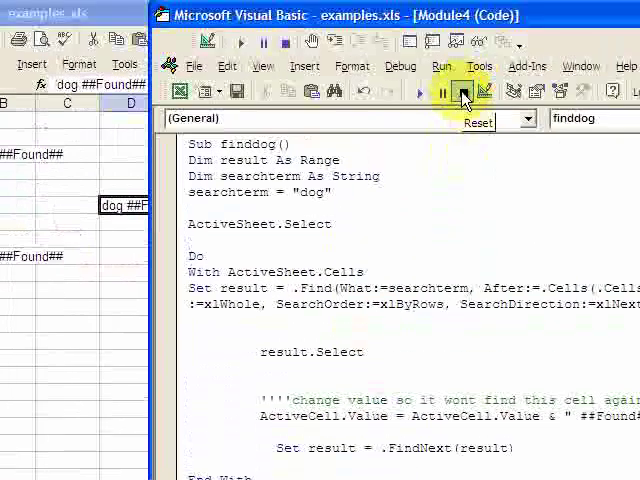